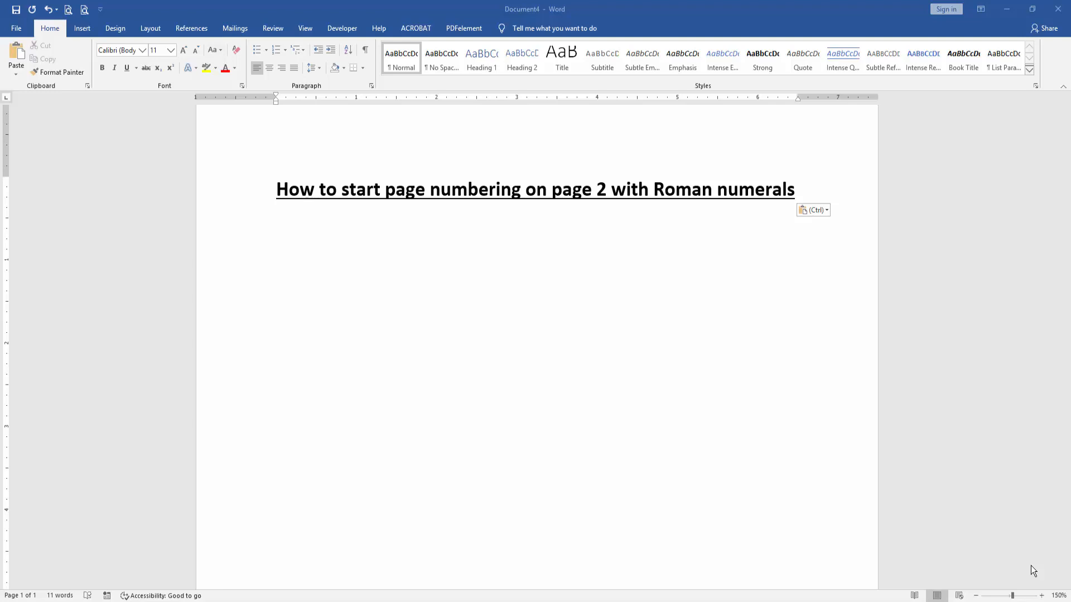
pyautogui.moveTo(345, 281)
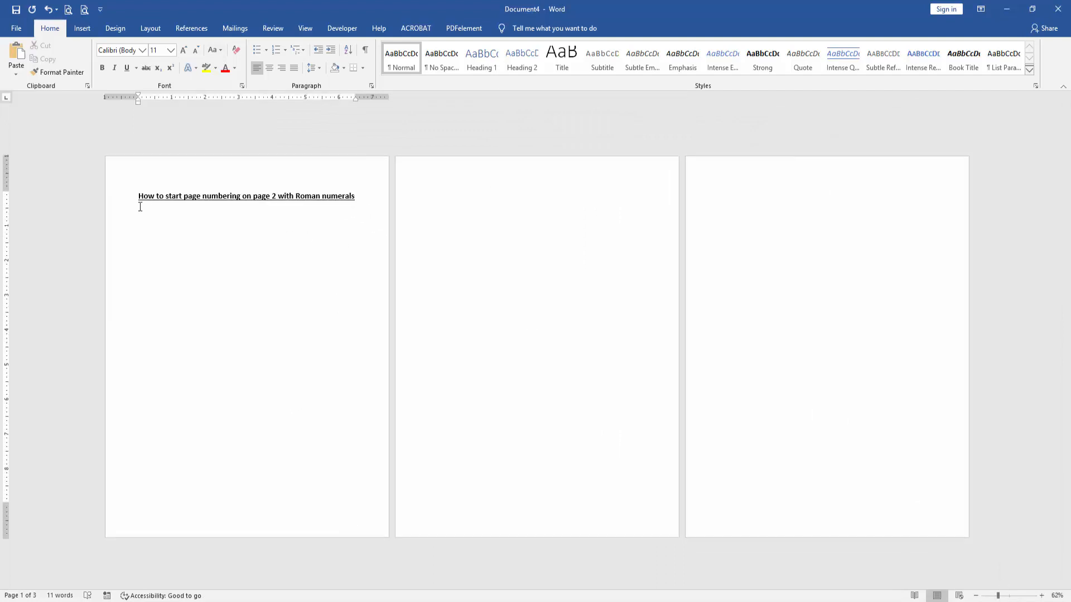
# Step: Insert a continuous section break at the top of page 2
pyautogui.click(150, 28)
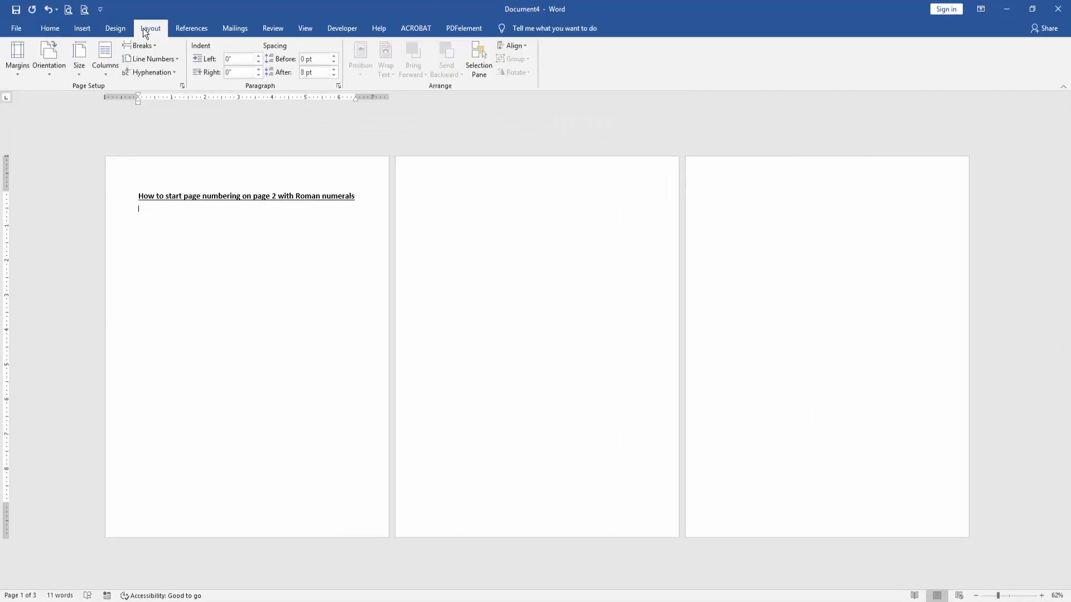
pyautogui.click(143, 46)
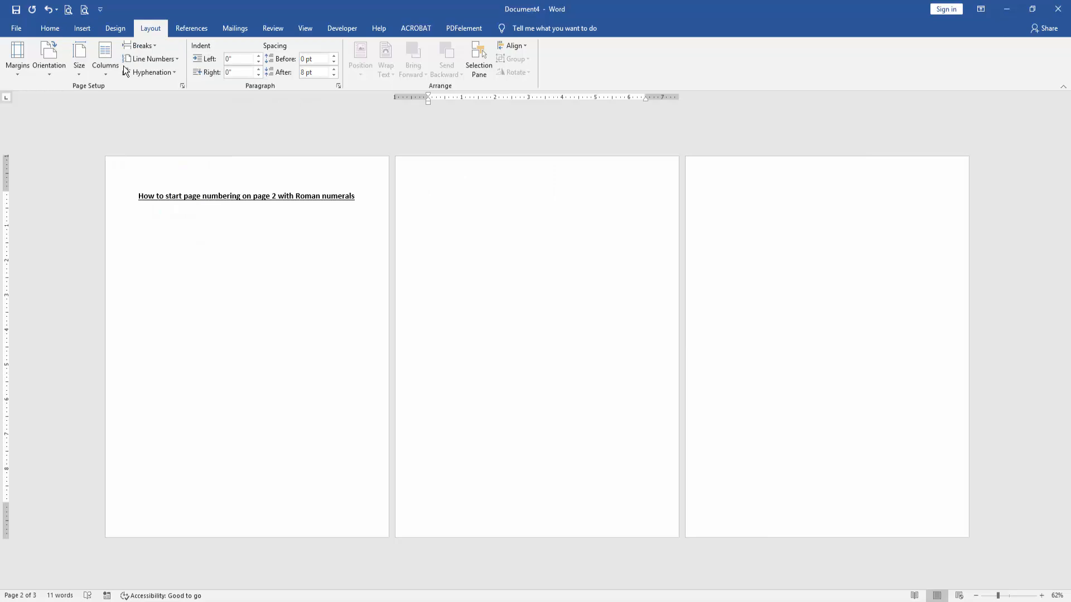
pyautogui.click(141, 45)
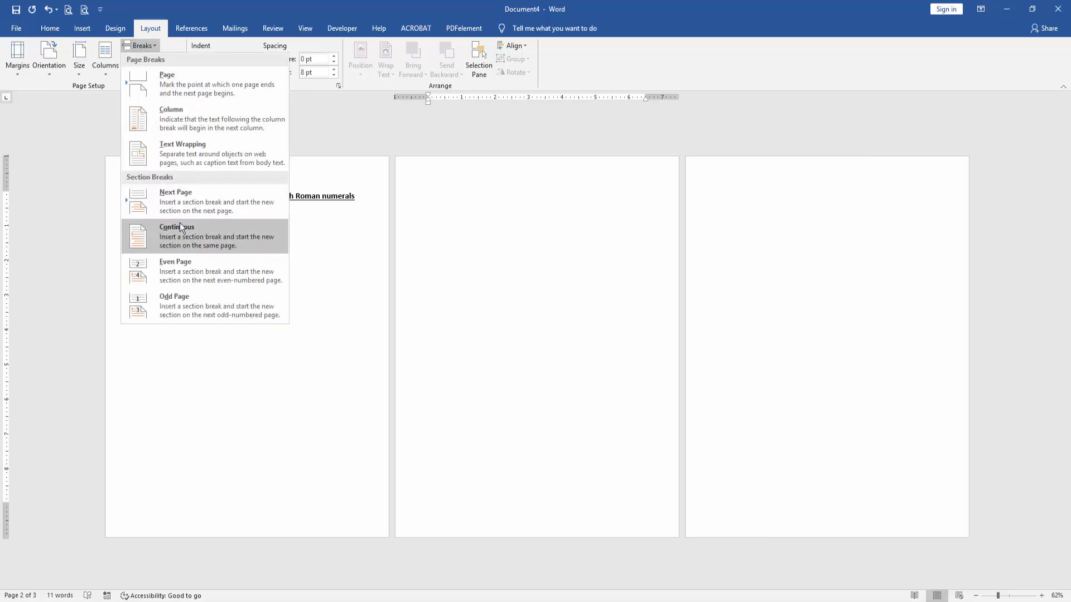
pyautogui.click(176, 235)
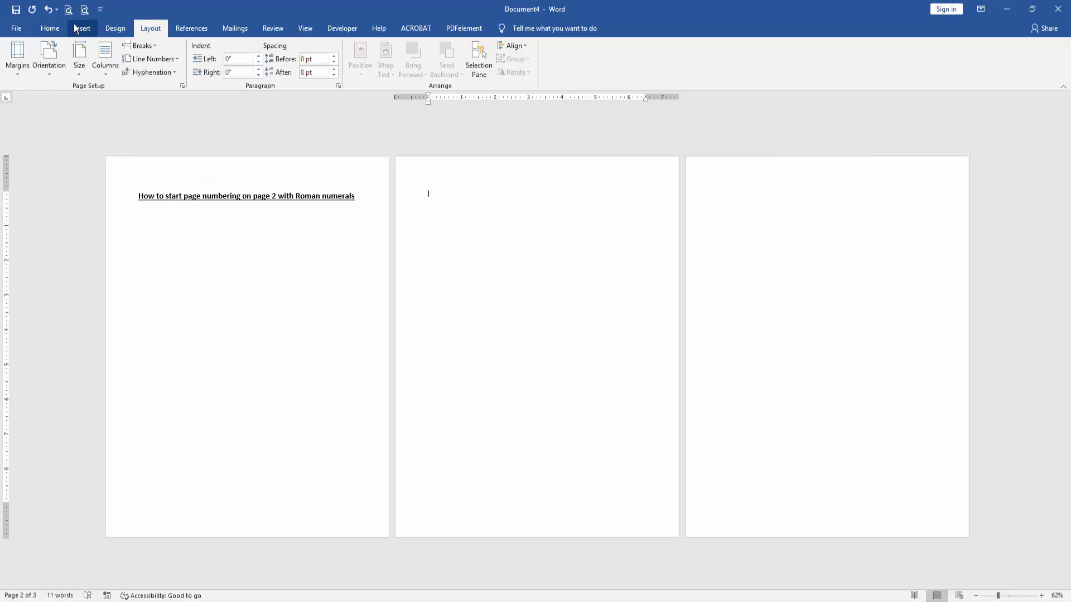
# Step: Add a Plain Number 2 page number centred at the top of every page
pyautogui.click(586, 58)
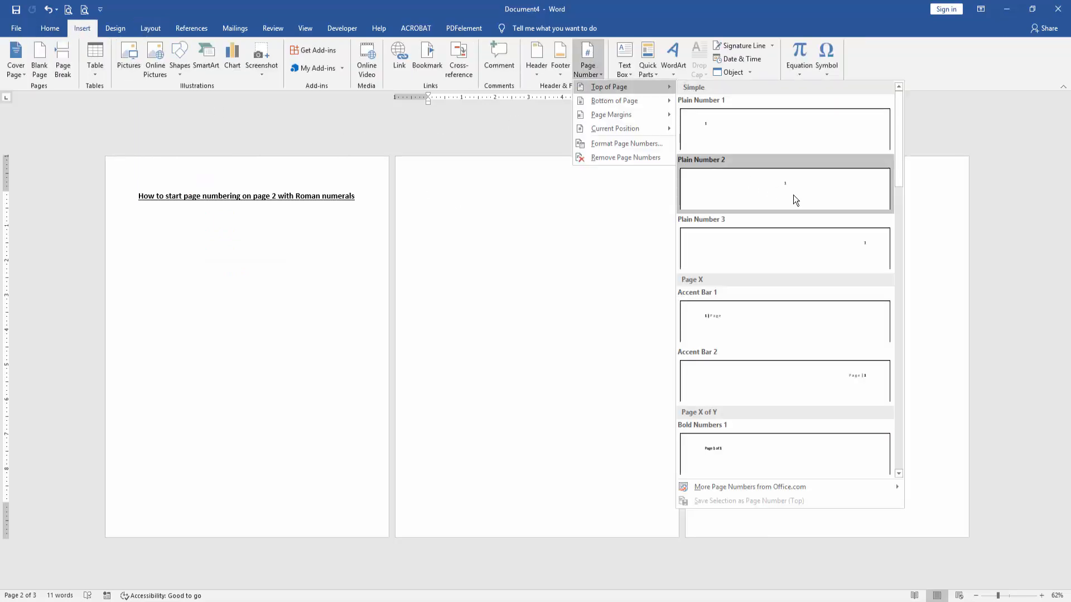
pyautogui.click(784, 189)
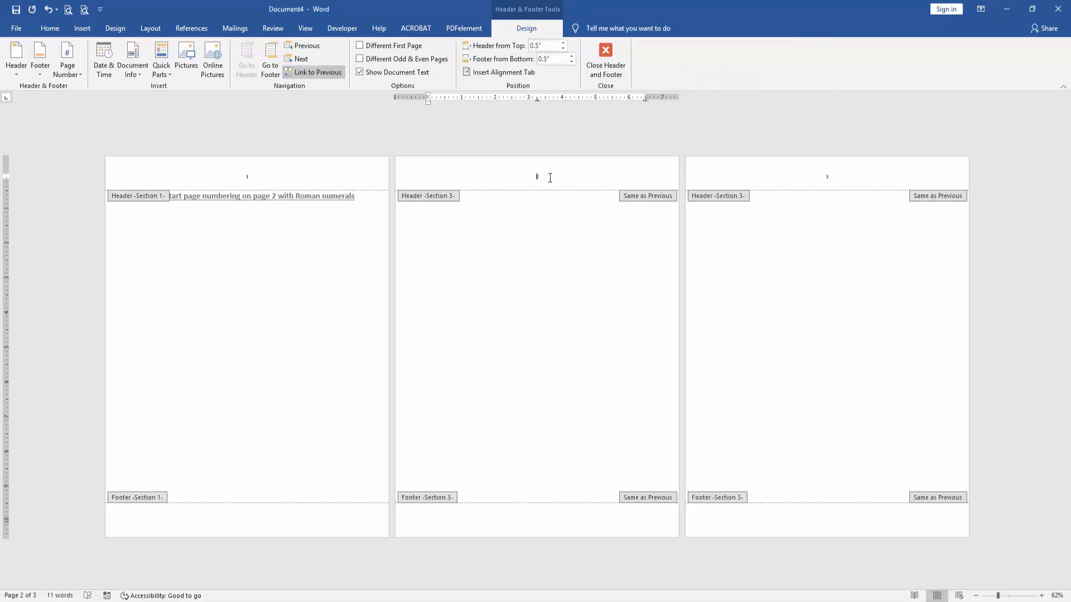
pyautogui.click(67, 58)
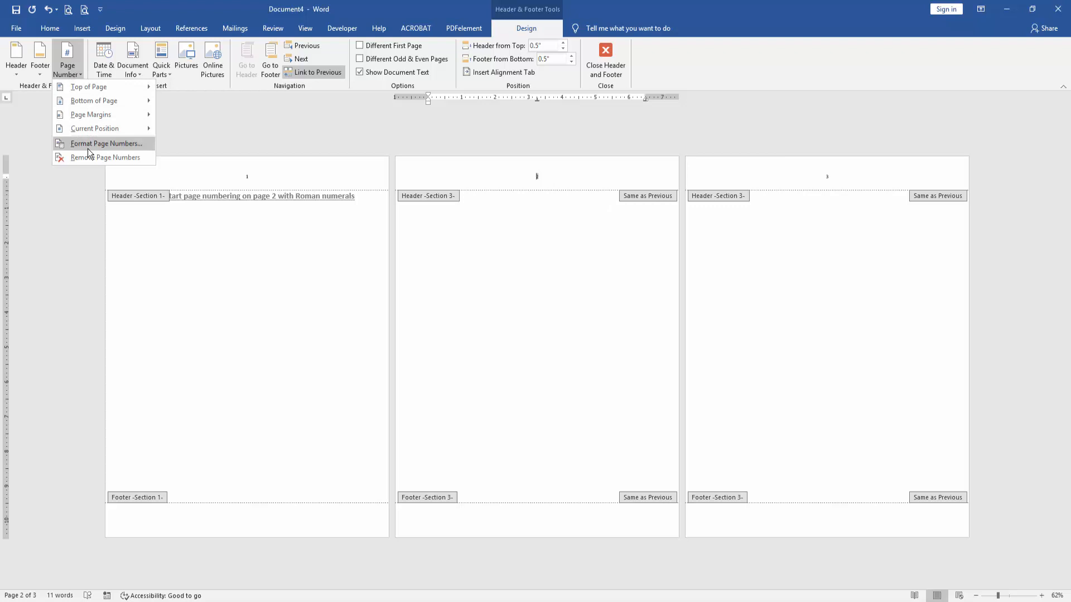
# Step: Format page numbers as i, ii, iii, starting at i, via Format Page Numbers
pyautogui.click(106, 144)
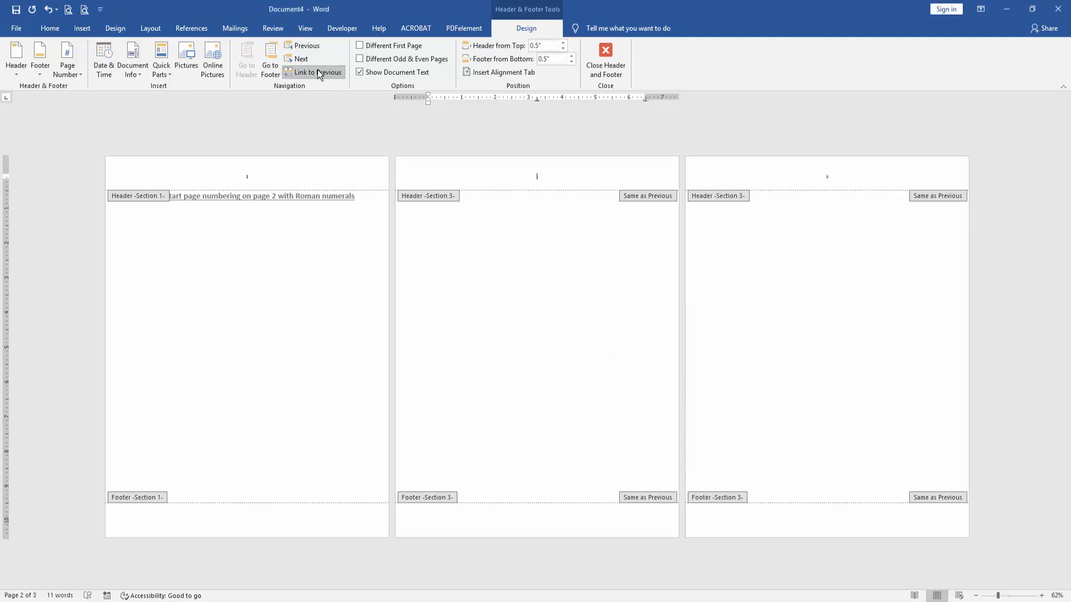
# Step: Unlink page 2's header from page 1, leave page 1 unnumbered, and close header editing
pyautogui.click(314, 73)
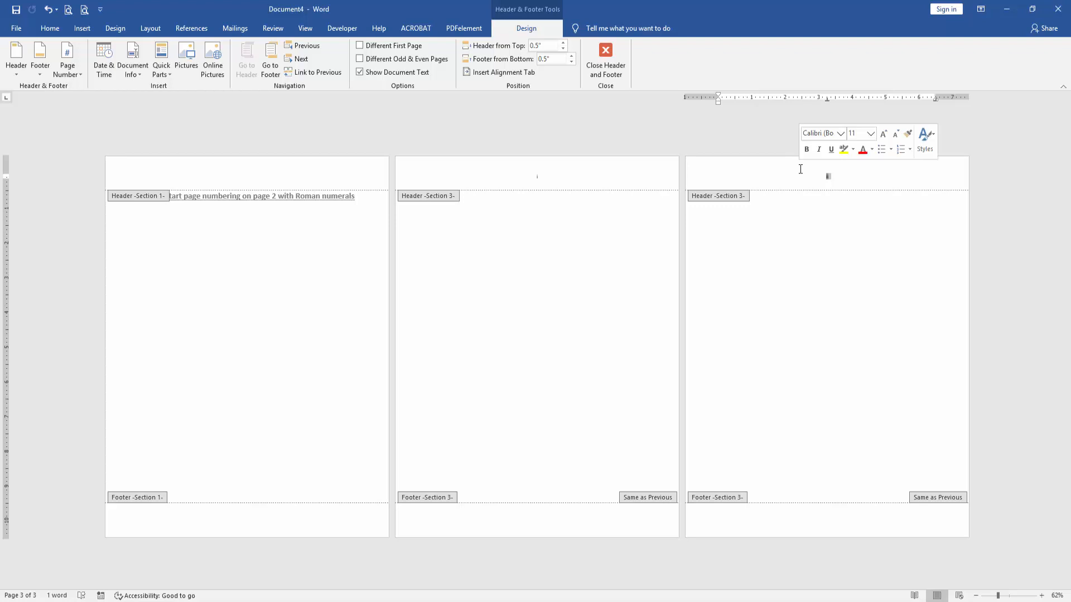
pyautogui.click(317, 72)
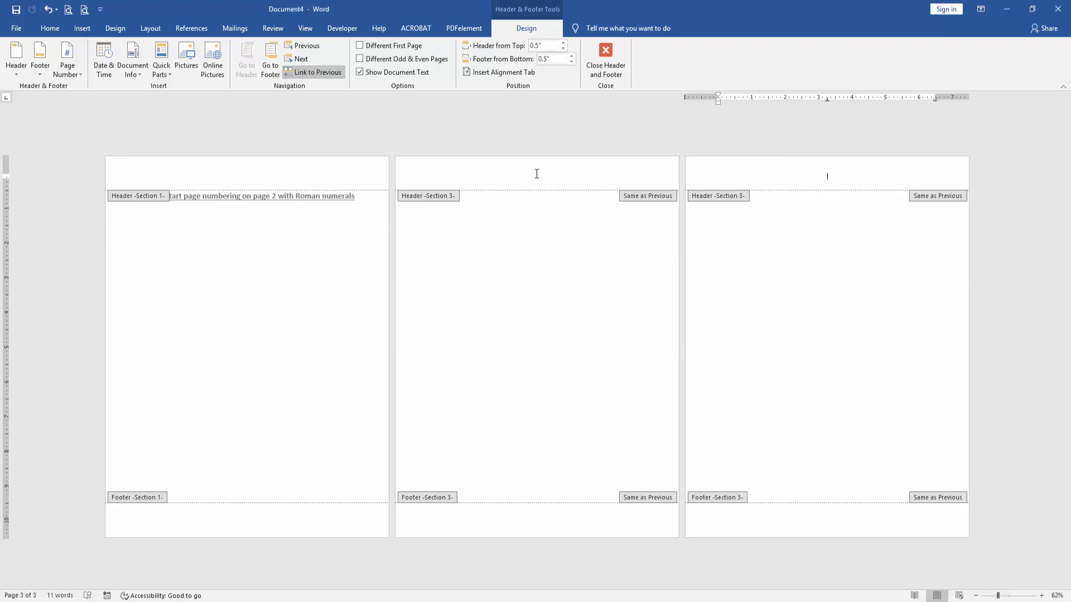
pyautogui.click(605, 58)
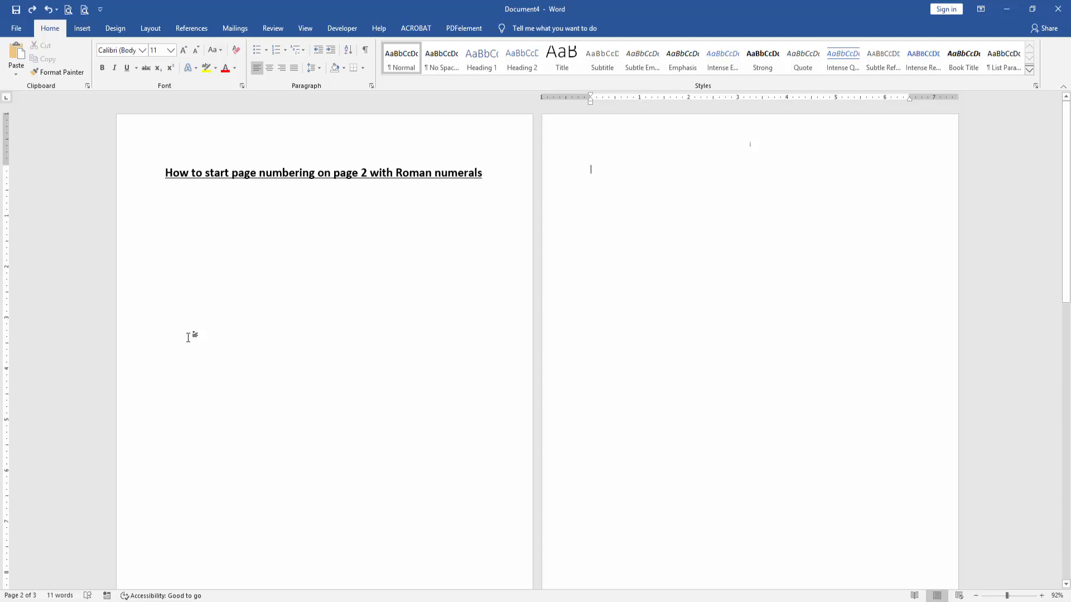
pyautogui.scroll(-3)
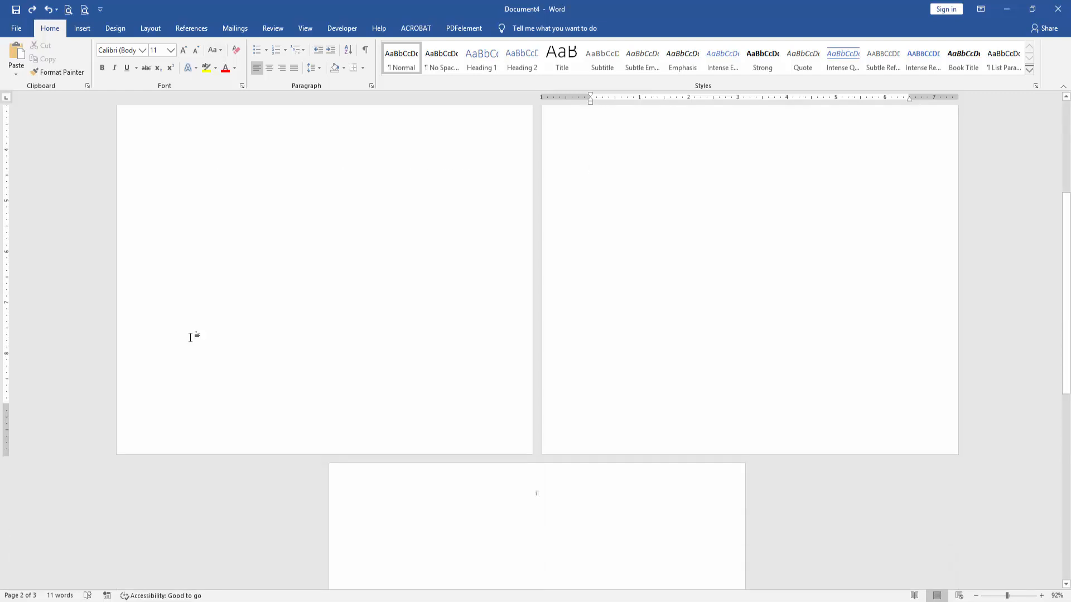